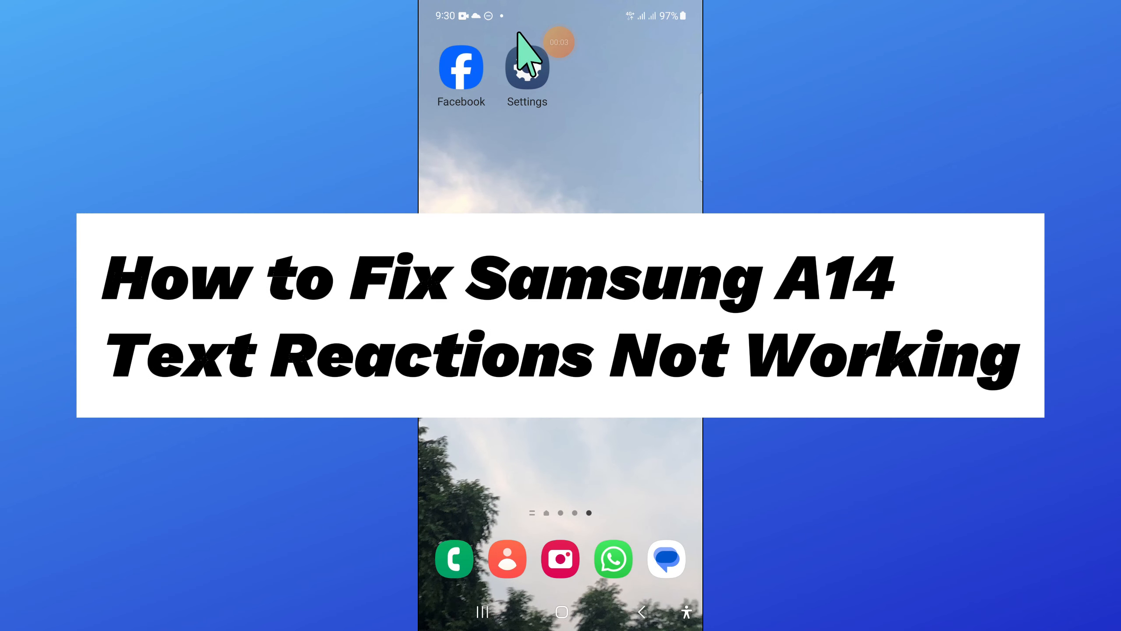
mouse_move(522, 54)
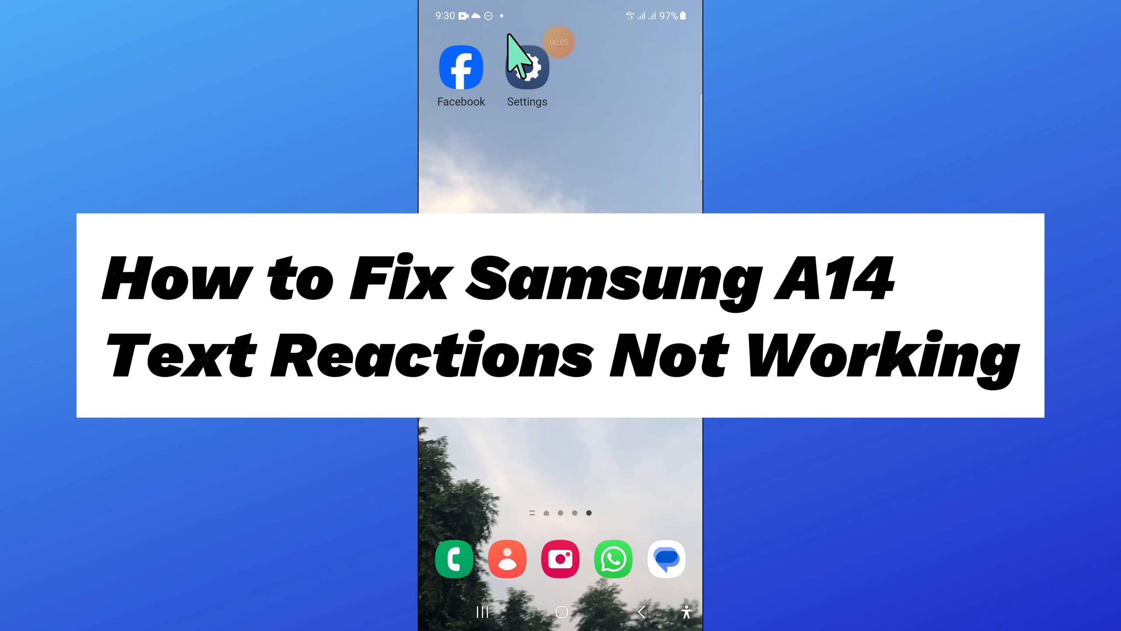
mouse_move(491, 147)
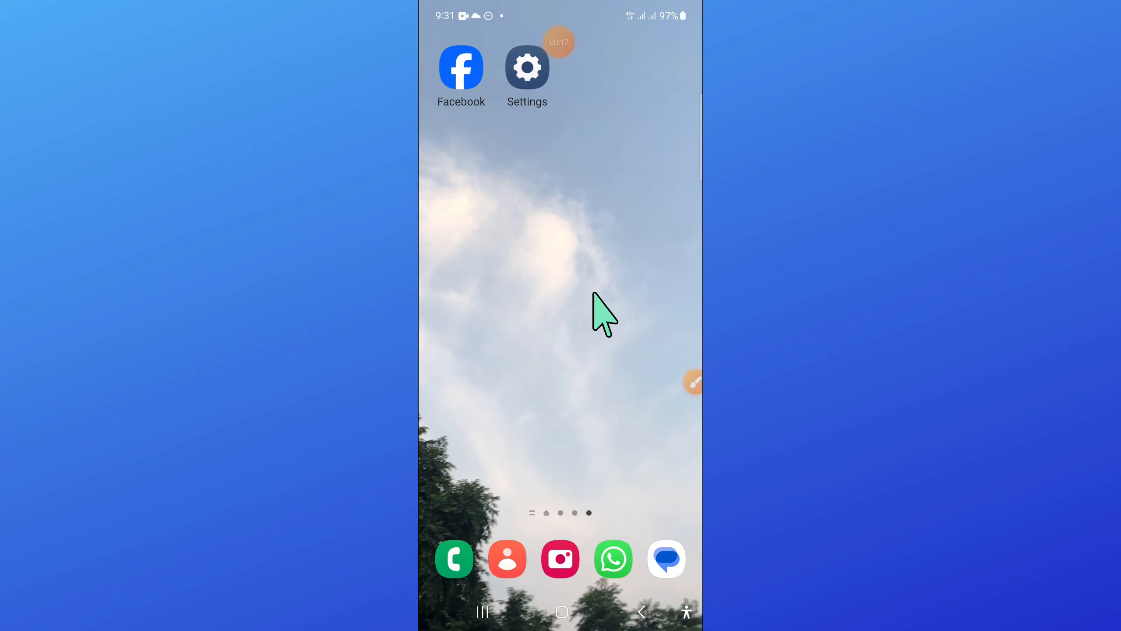
mouse_move(665, 411)
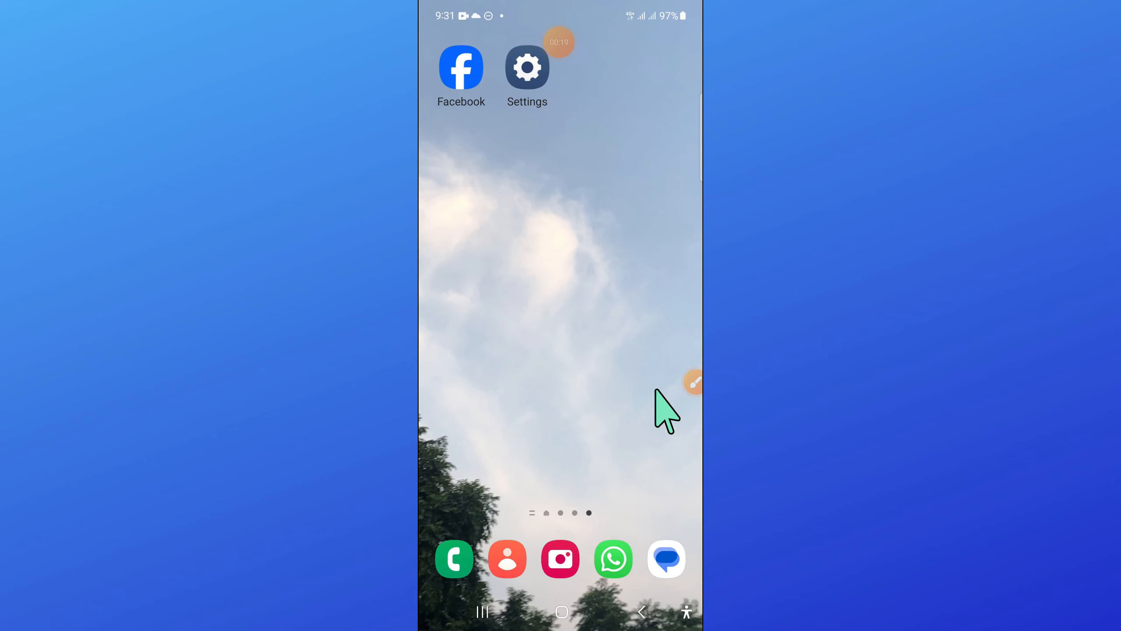
- Launch Google Messages from the Messages icon in the home screen dock
left_click(692, 382)
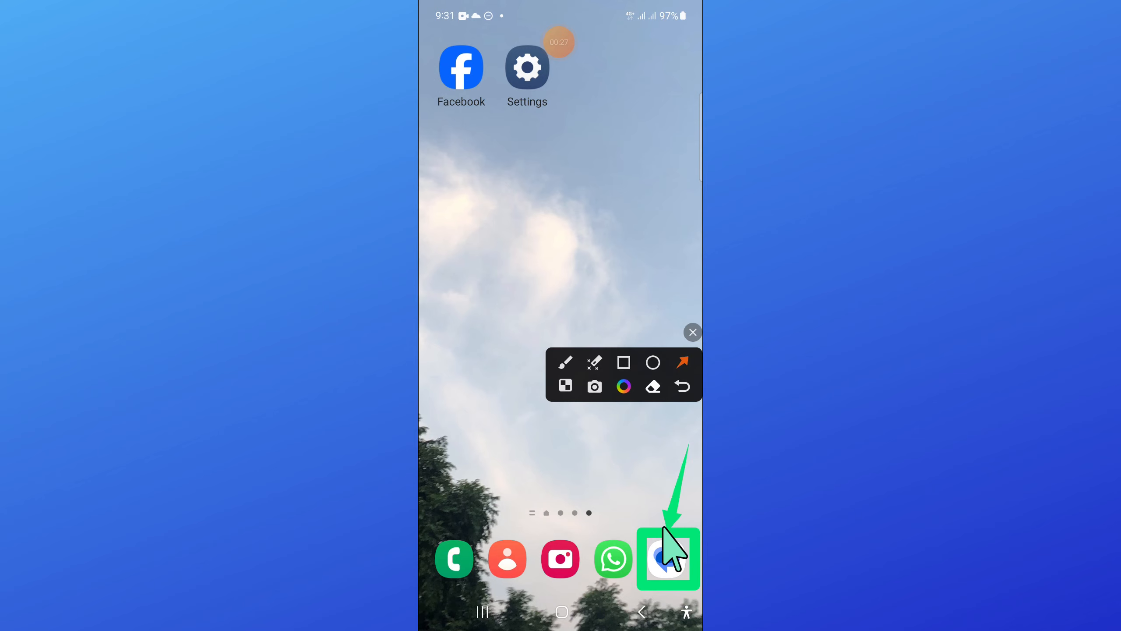
left_click(692, 332)
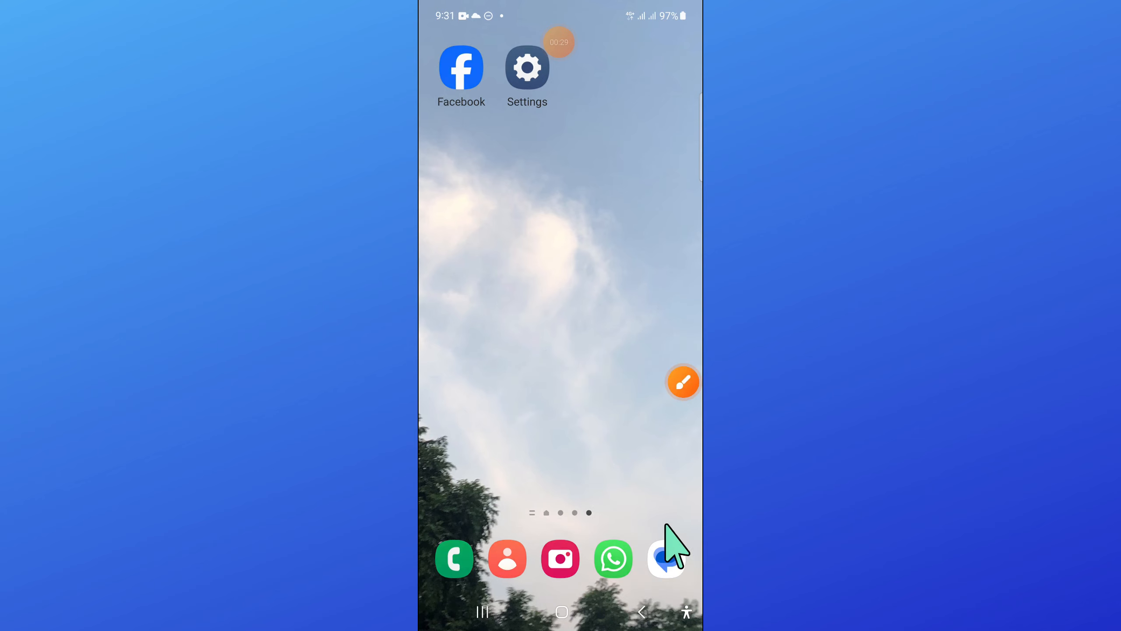
left_click(666, 559)
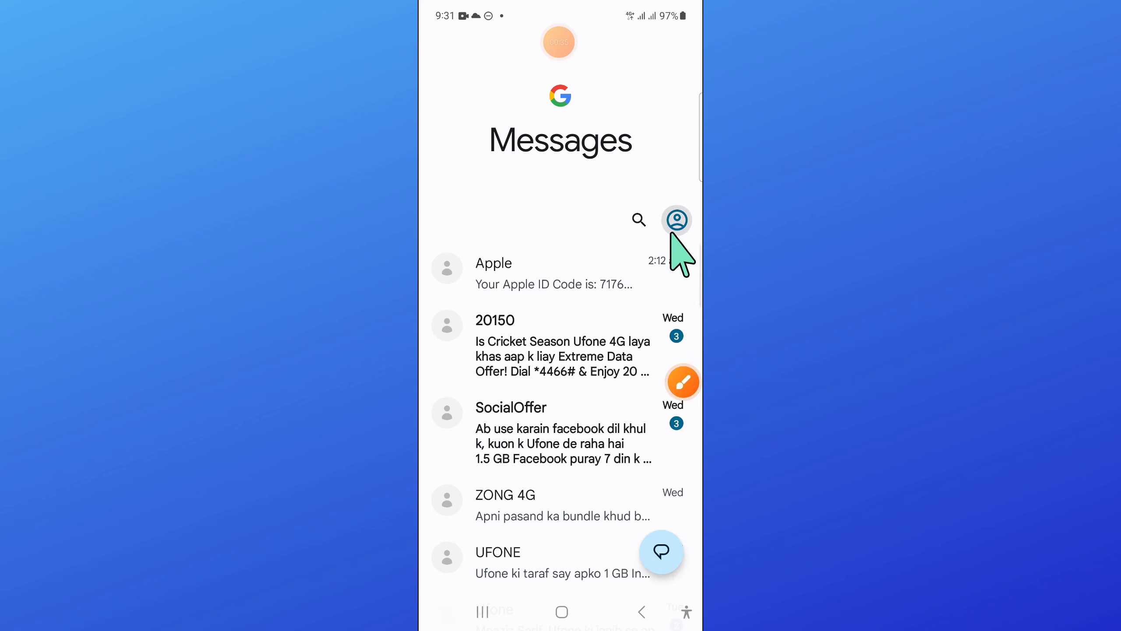
- Open Messages settings from the profile icon's account menu
left_click(676, 220)
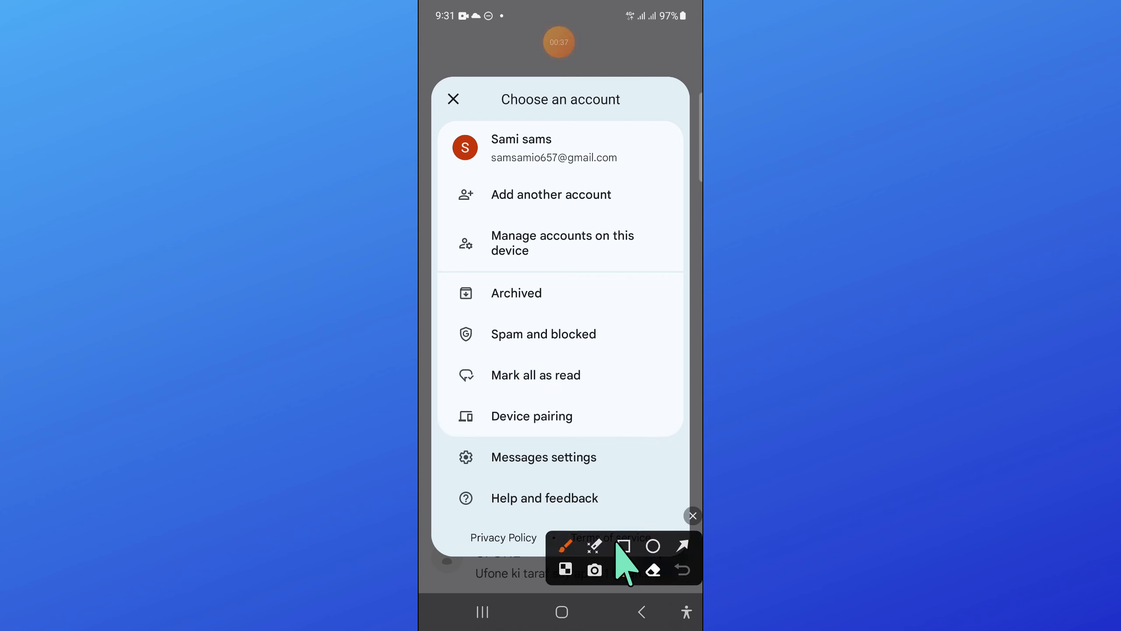
left_click(624, 546)
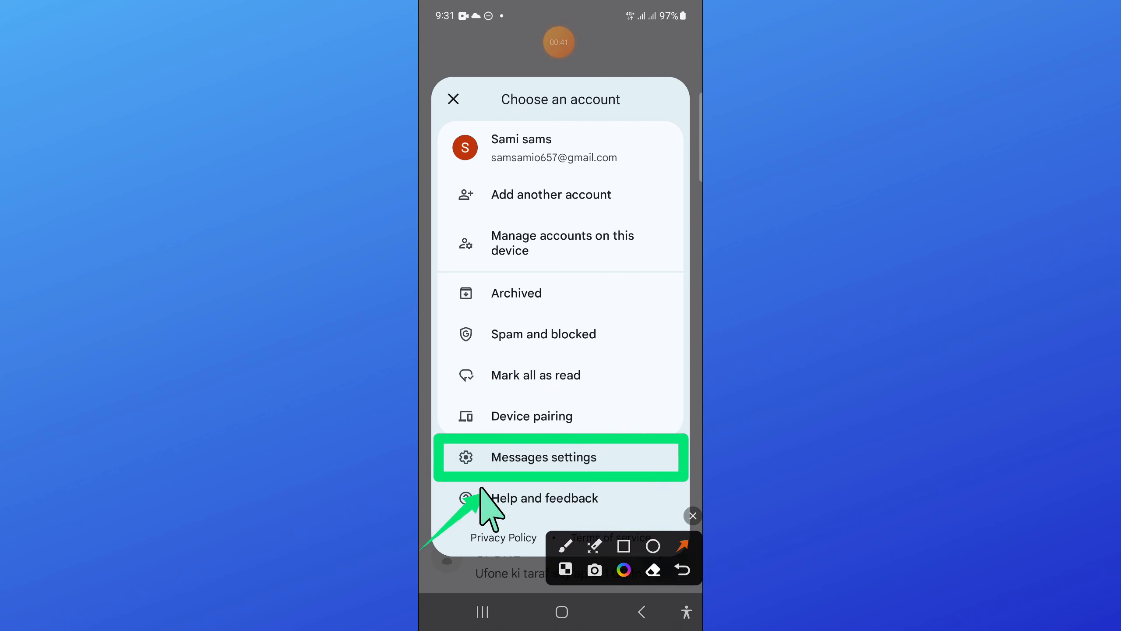
left_click(542, 457)
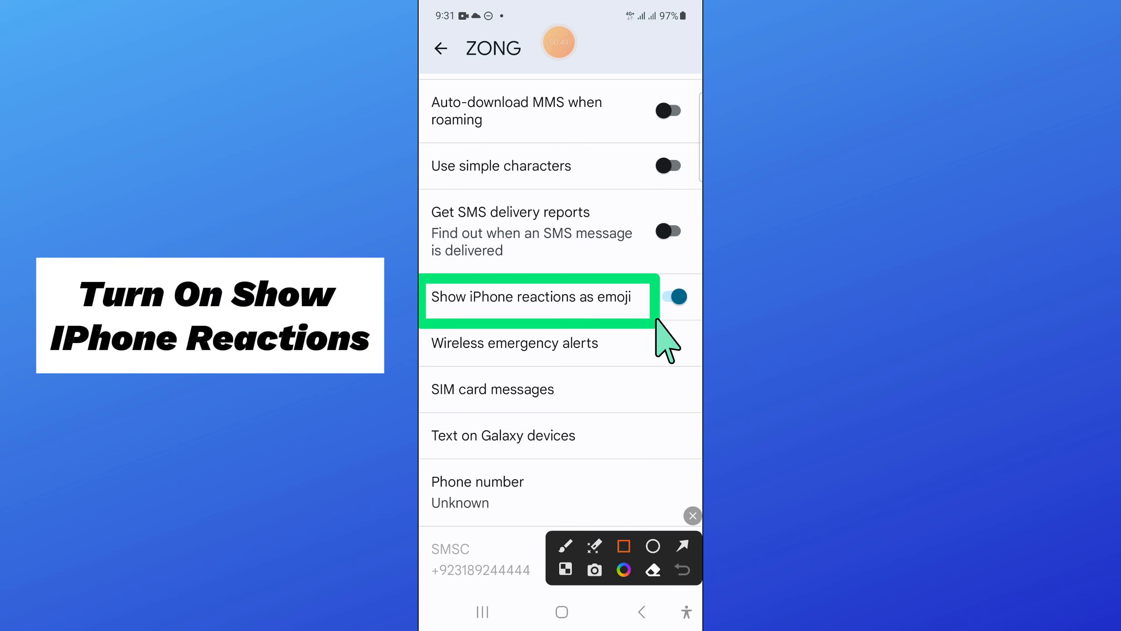
- Turn on Show iPhone reactions as emoji for the ZONG SIM
left_click(682, 545)
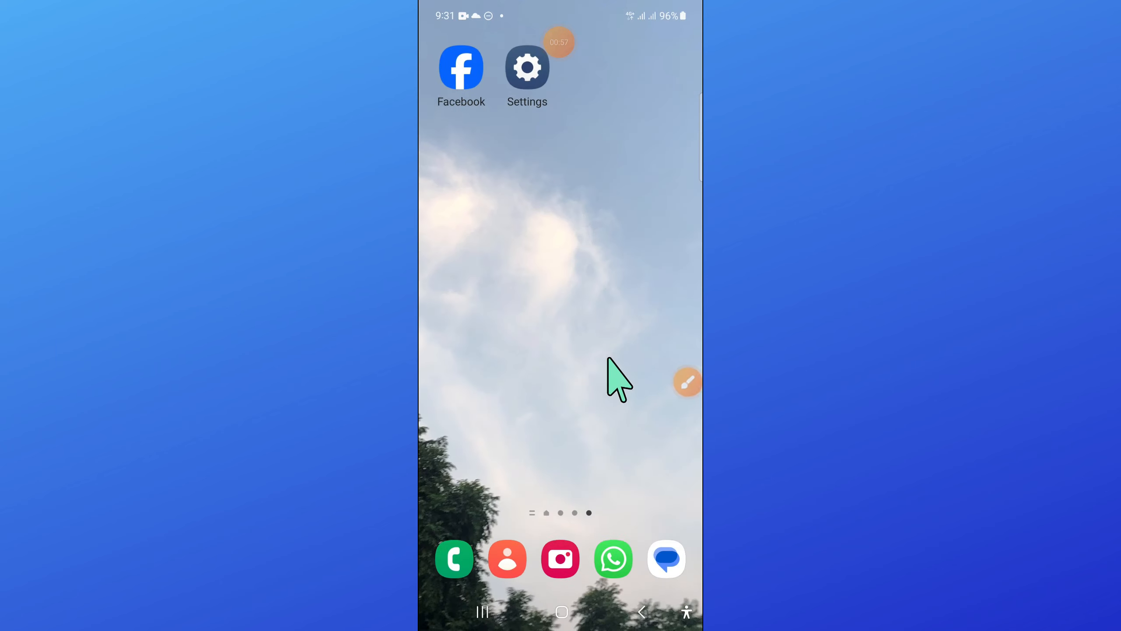
- Launch Samsung Settings from the home screen and go to Apps
left_click(686, 381)
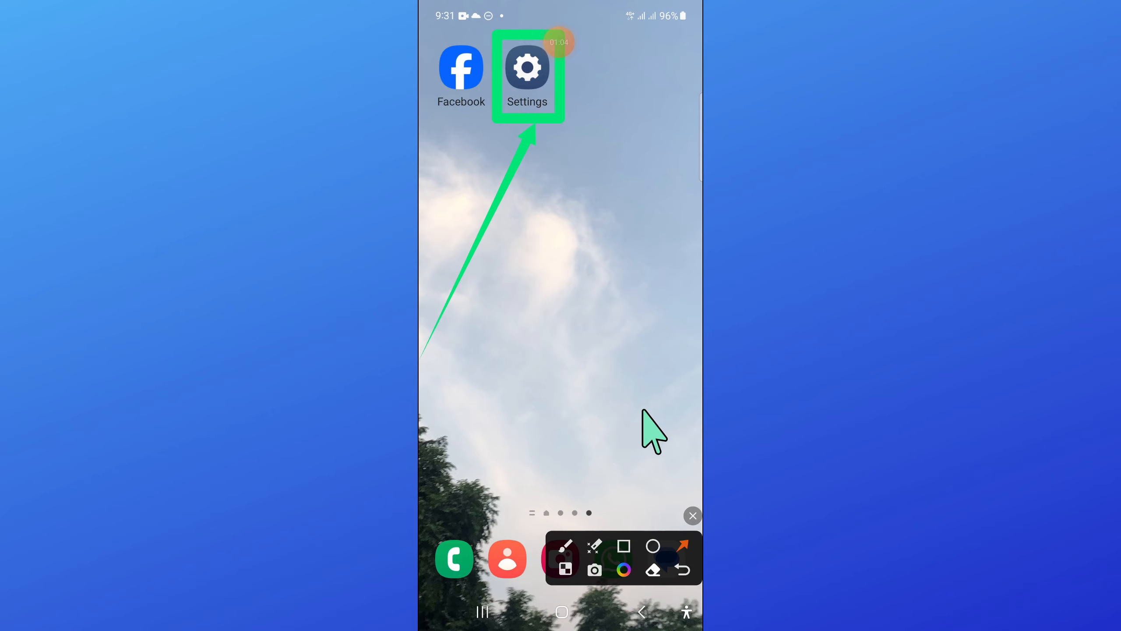
left_click(527, 67)
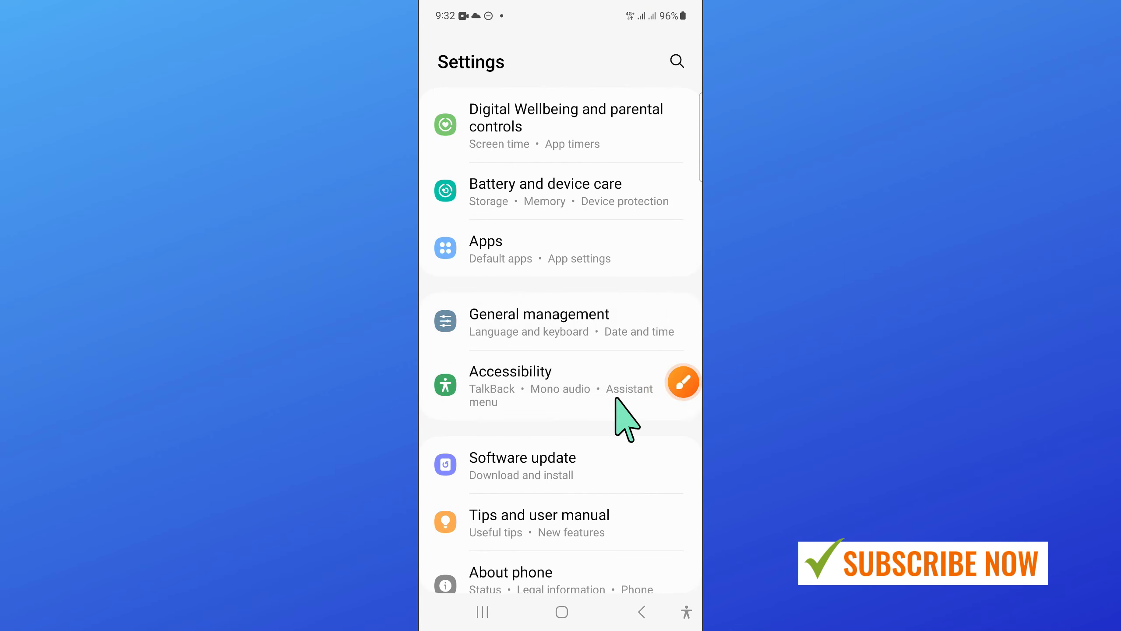
left_click(683, 382)
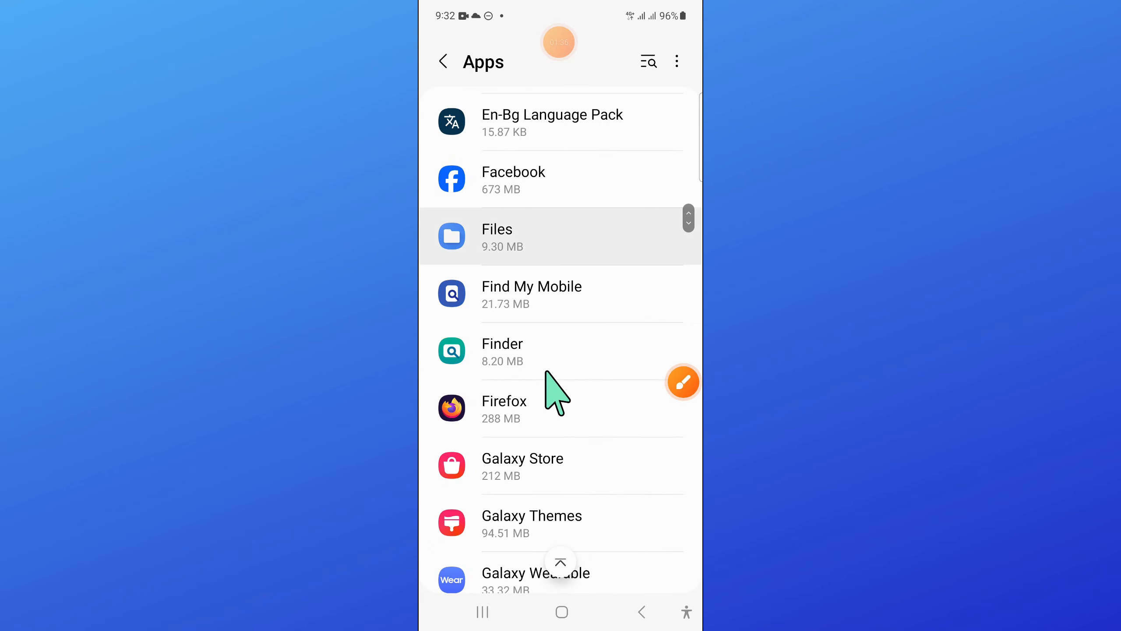
- Scroll the Apps list to Messages (314 MB) and open its App info
scroll("down", 3)
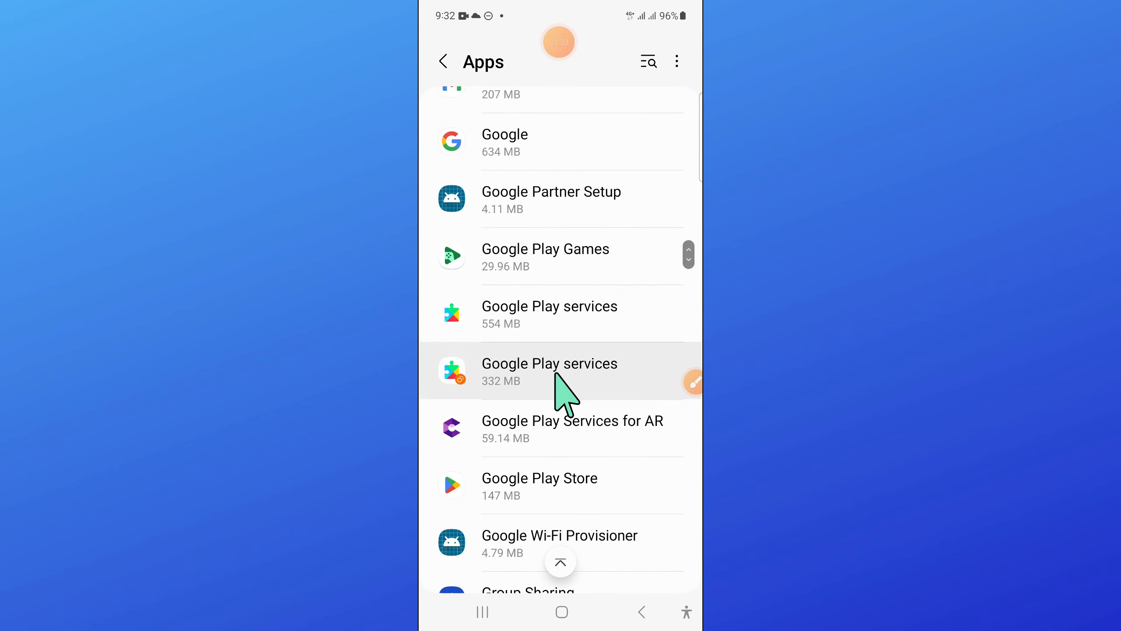
scroll("down", 3)
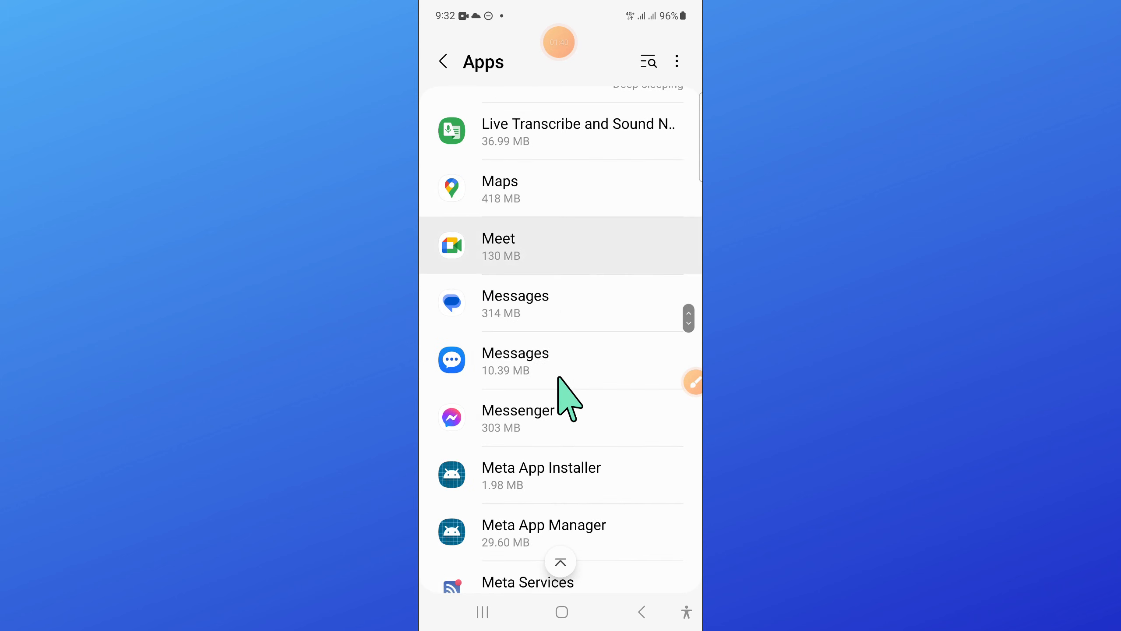
left_click(693, 382)
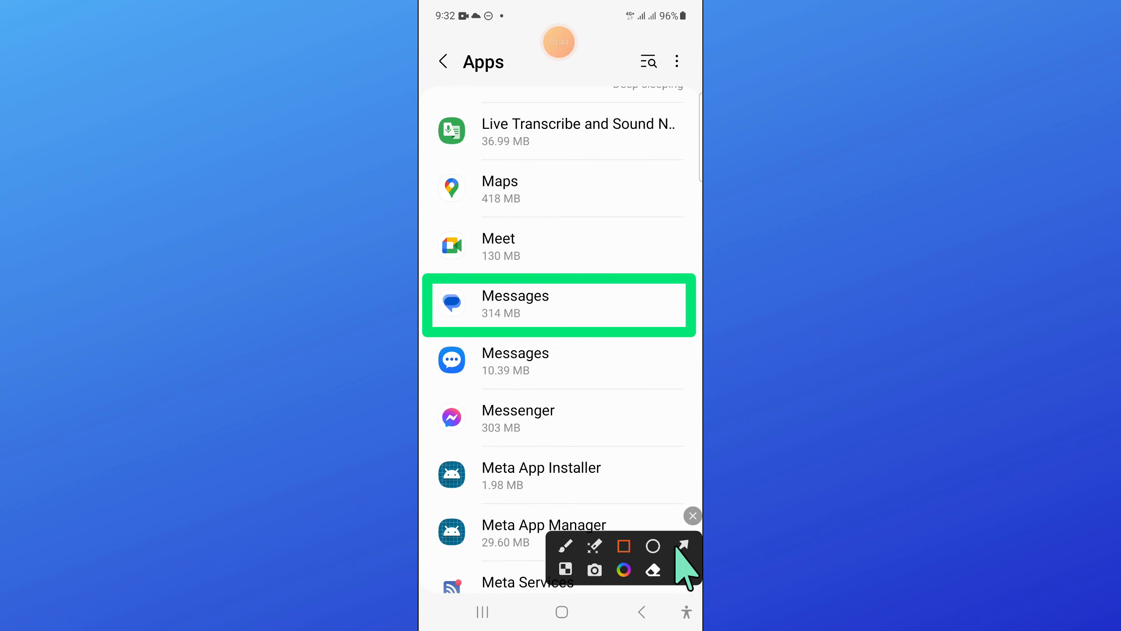
left_click(681, 545)
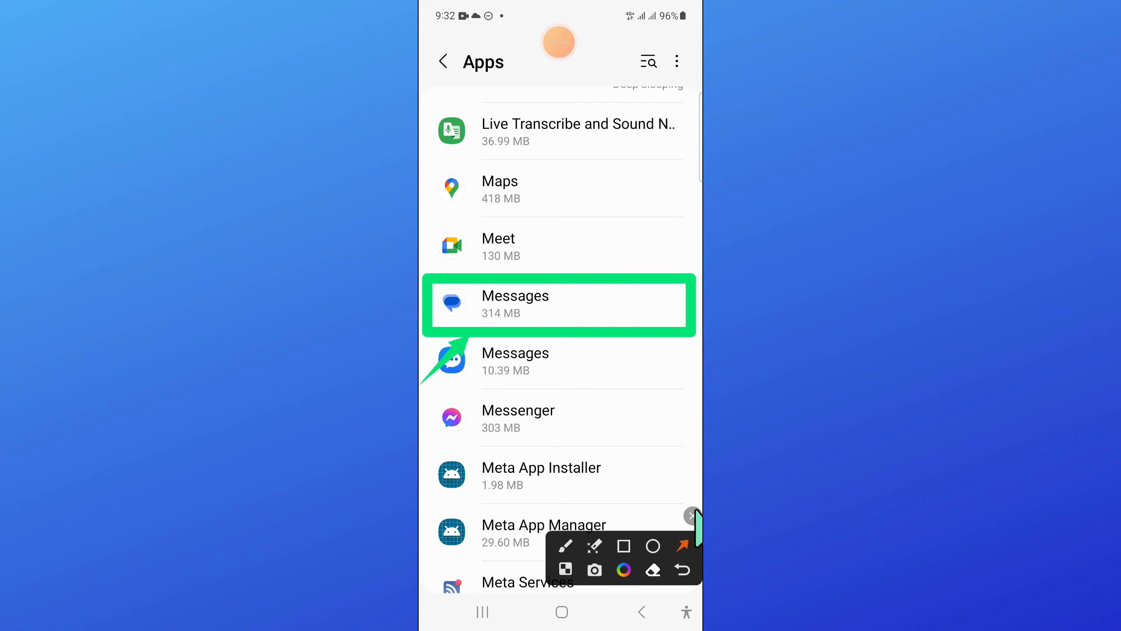
left_click(558, 305)
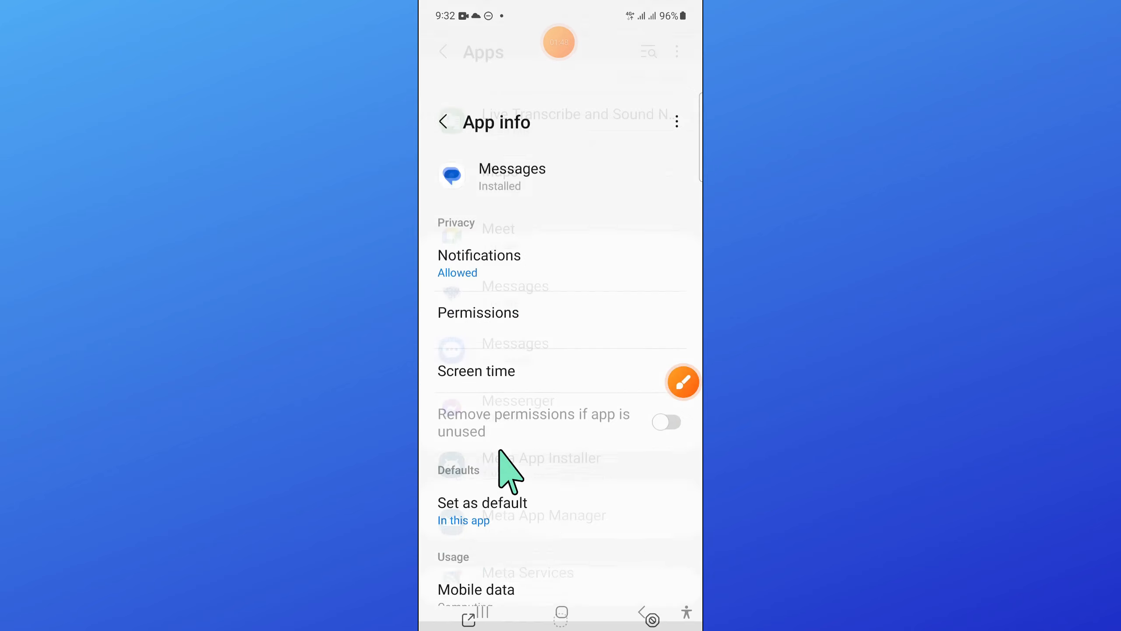
- Open Messages' Storage page and request Clear data
scroll("down", 3)
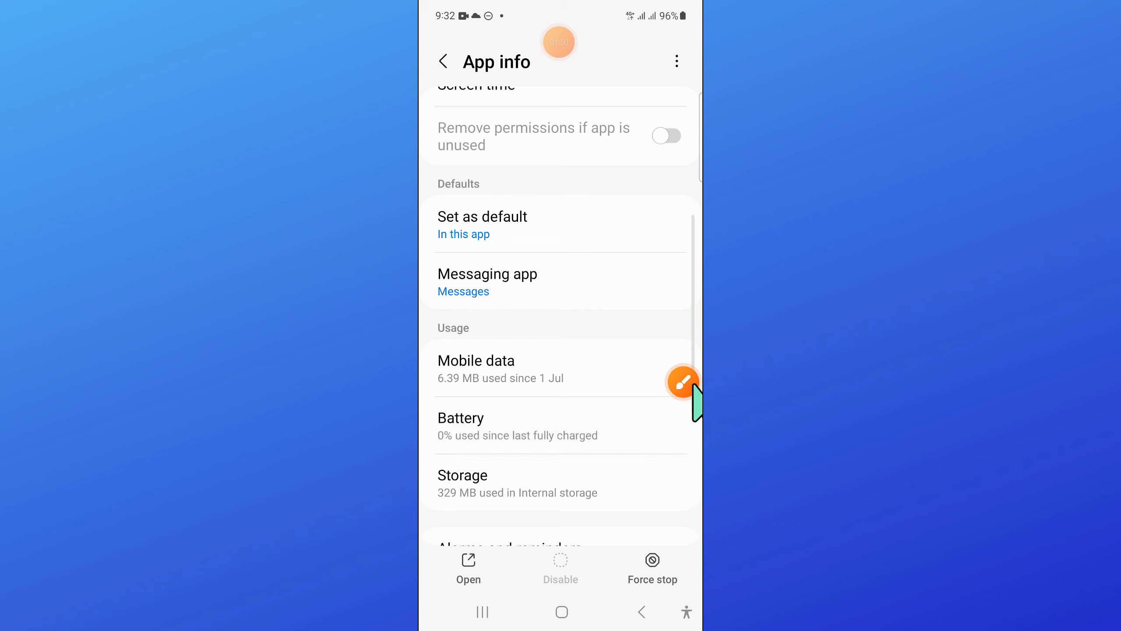
left_click(681, 381)
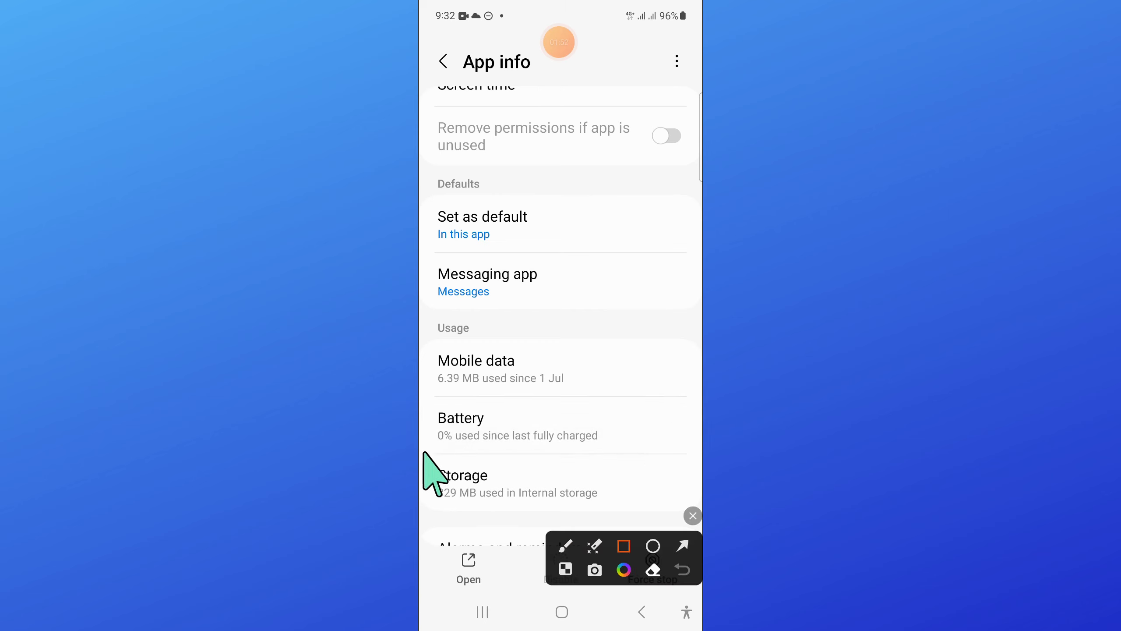
left_click(594, 546)
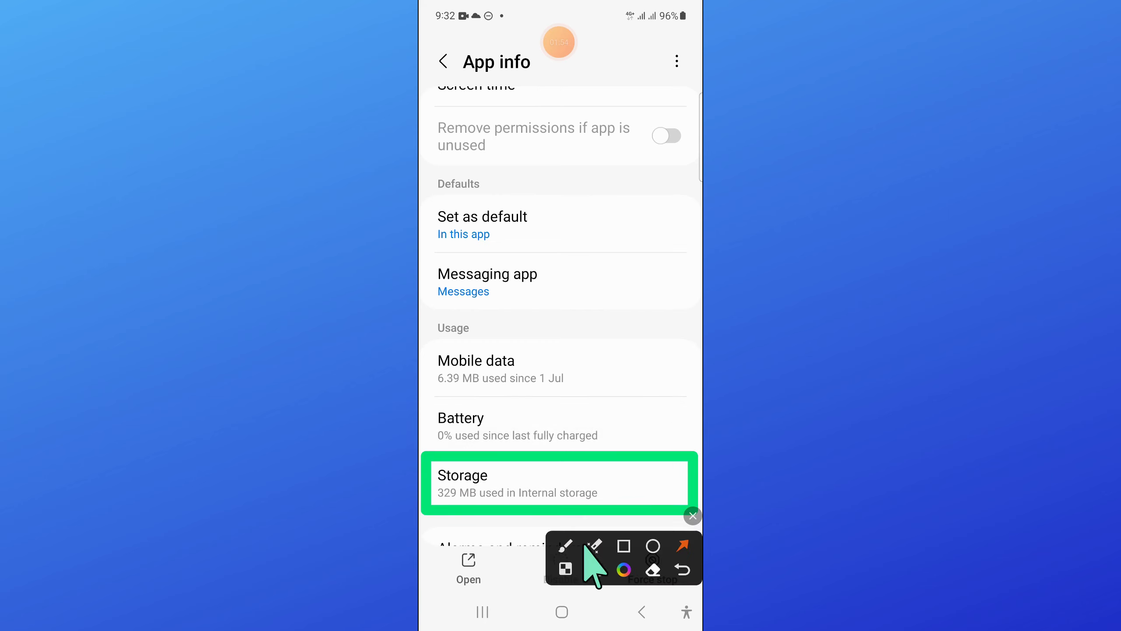
left_click(692, 516)
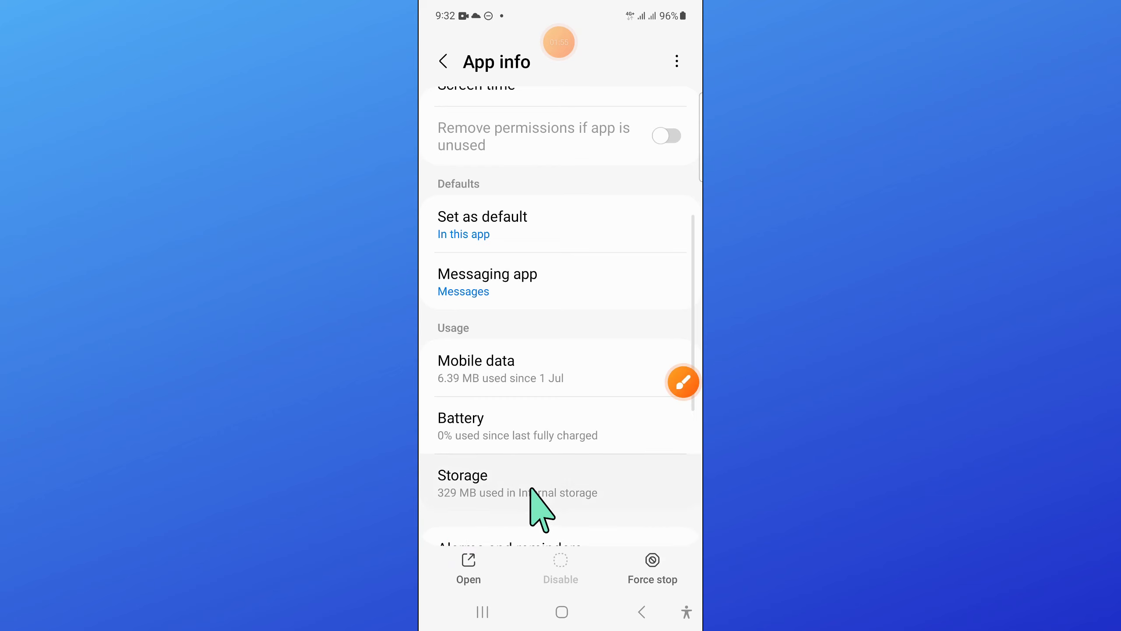
left_click(515, 484)
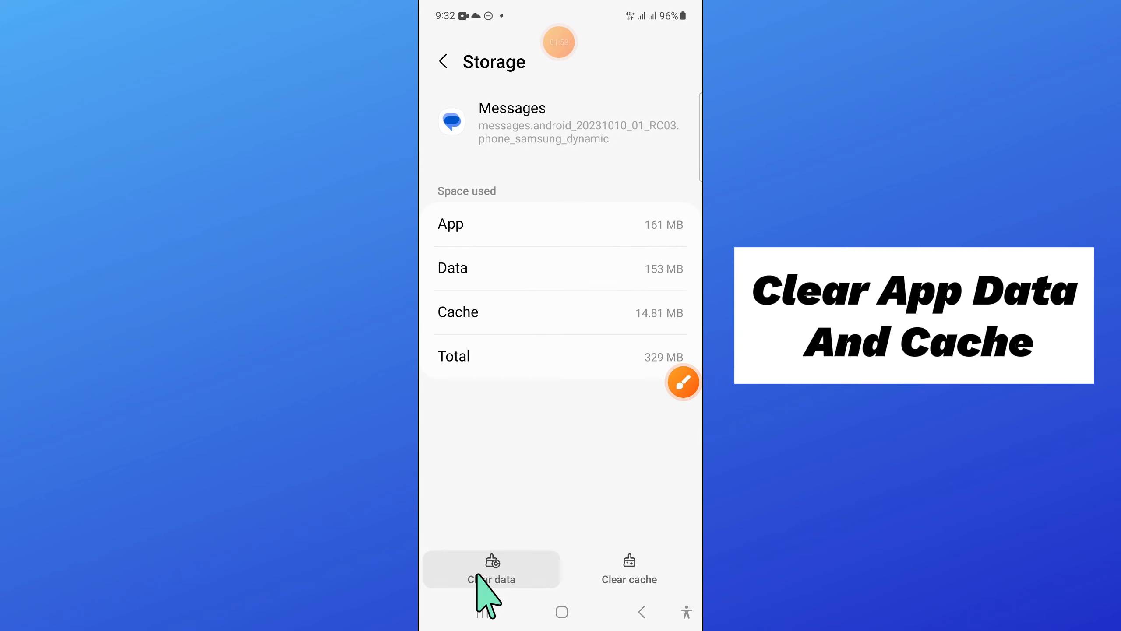
left_click(492, 579)
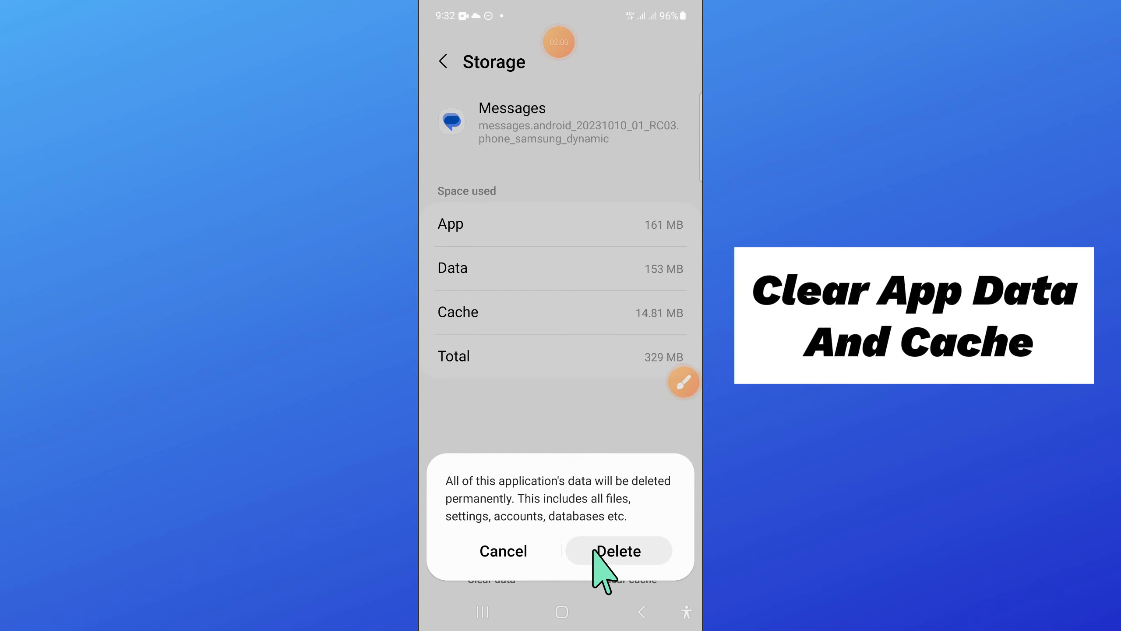